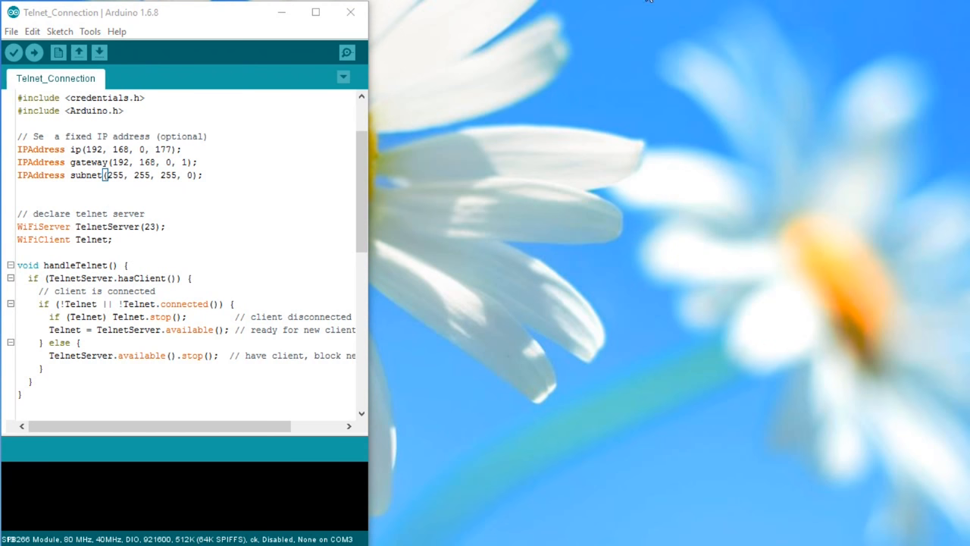
mouse_move(573, 239)
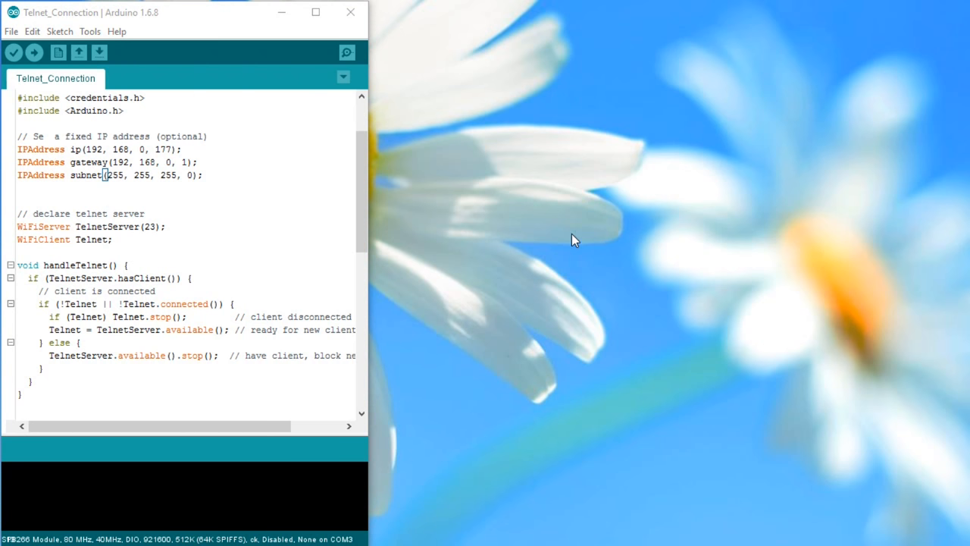
mouse_move(569, 256)
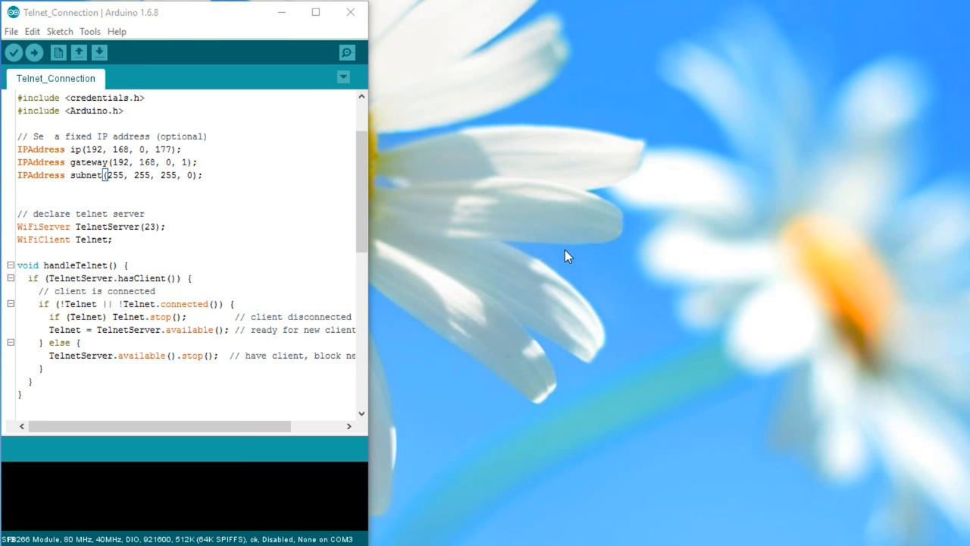
mouse_move(75, 261)
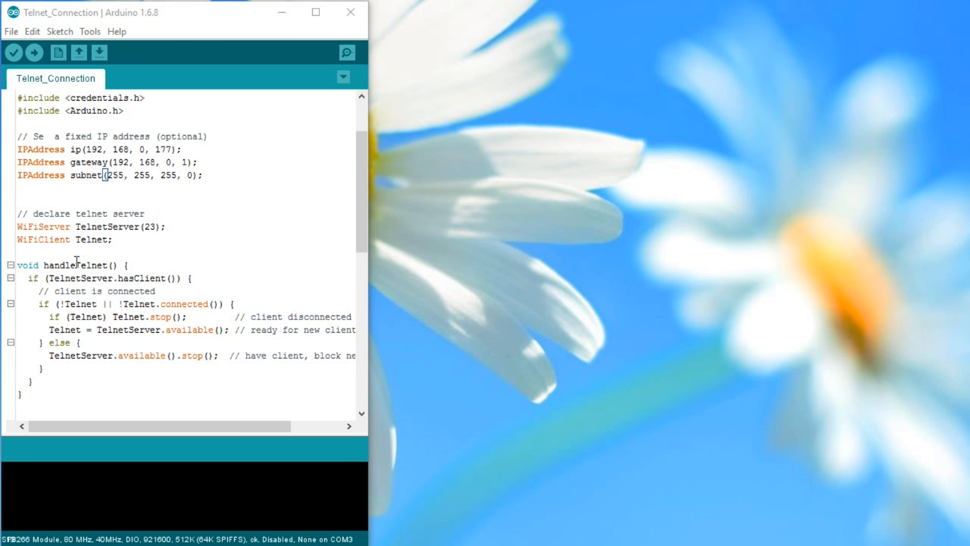
- Review the sketch's telnet client handling and telnet server start-up code
left_click_drag(17, 226, 112, 240)
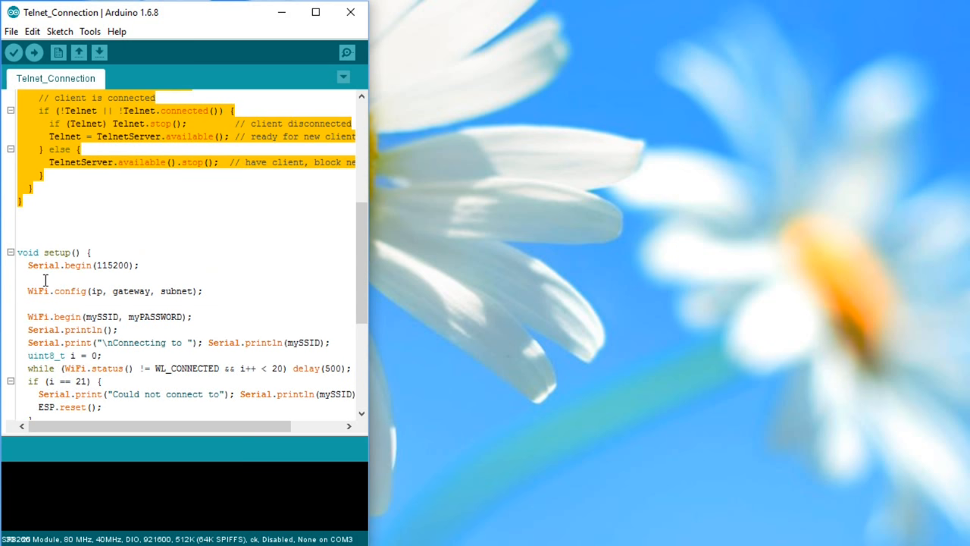
scroll("down", 3)
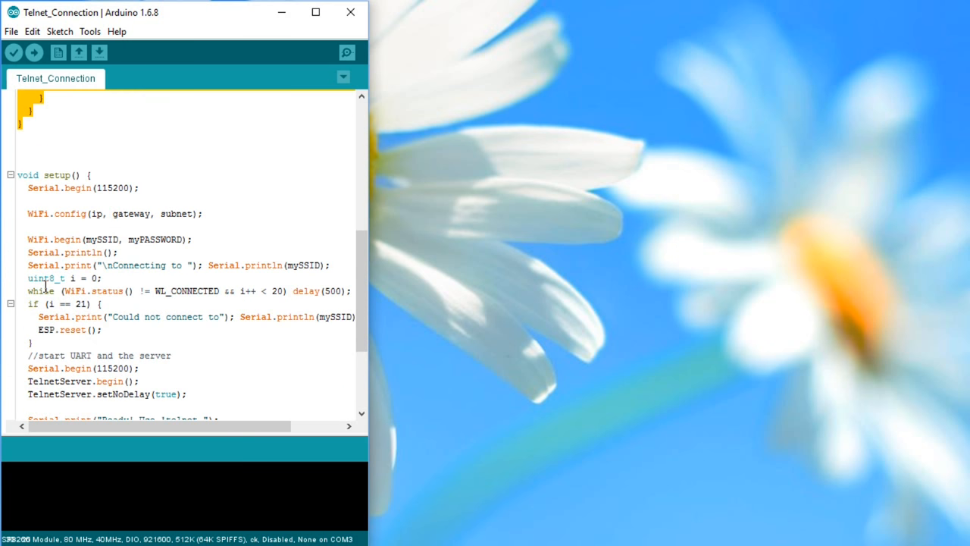
scroll("down", 3)
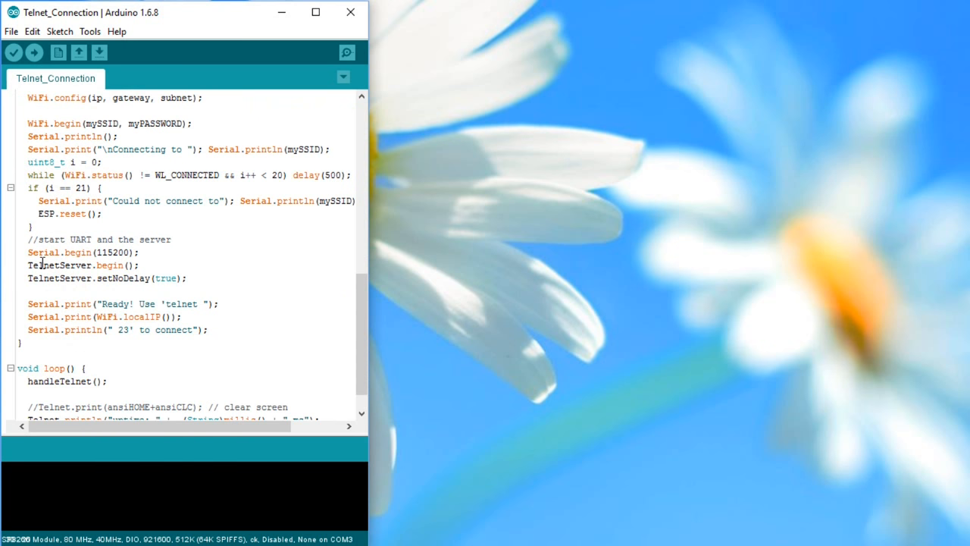
left_click_drag(27, 264, 187, 277)
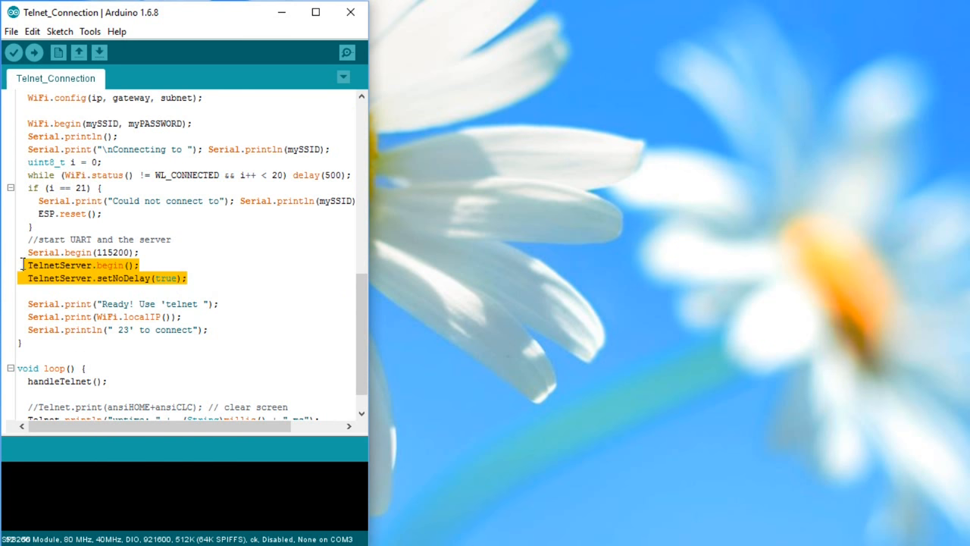
scroll("down", 3)
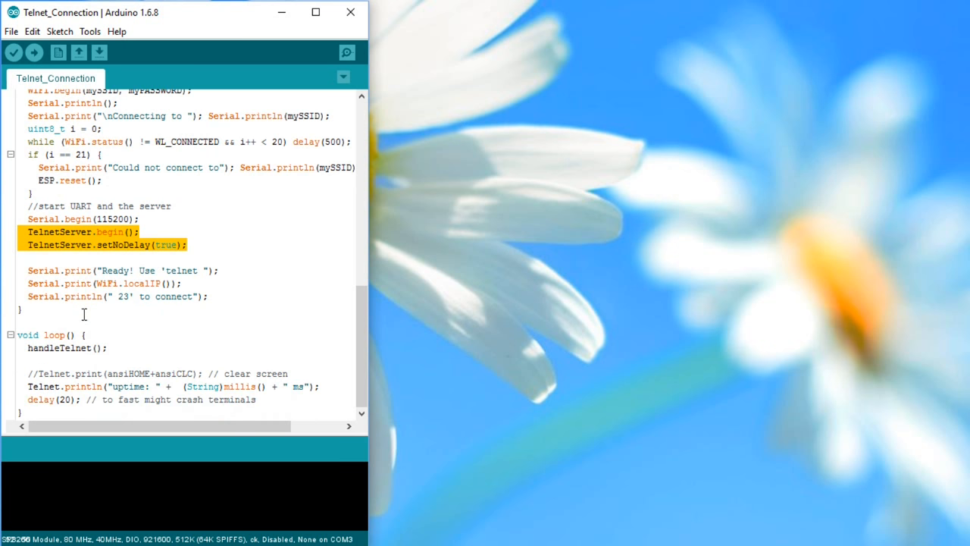
mouse_move(233, 386)
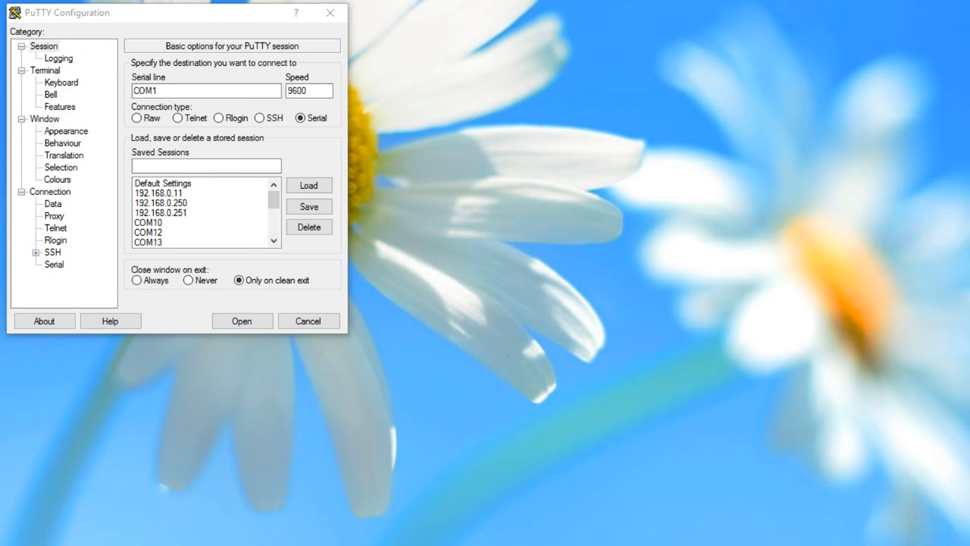
mouse_move(331, 119)
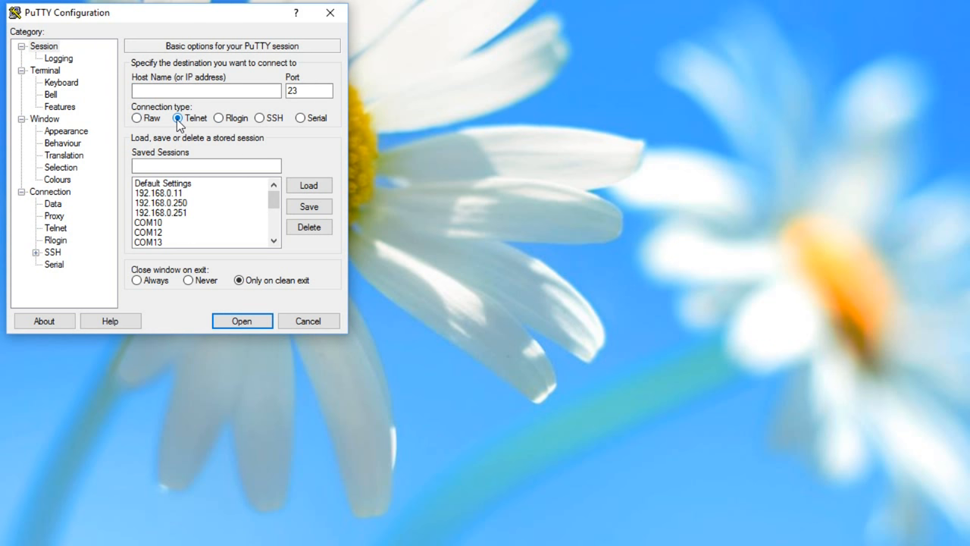
- Ready PuTTY's Host Name field for the board's address on a Telnet port 23 session
left_click(206, 91)
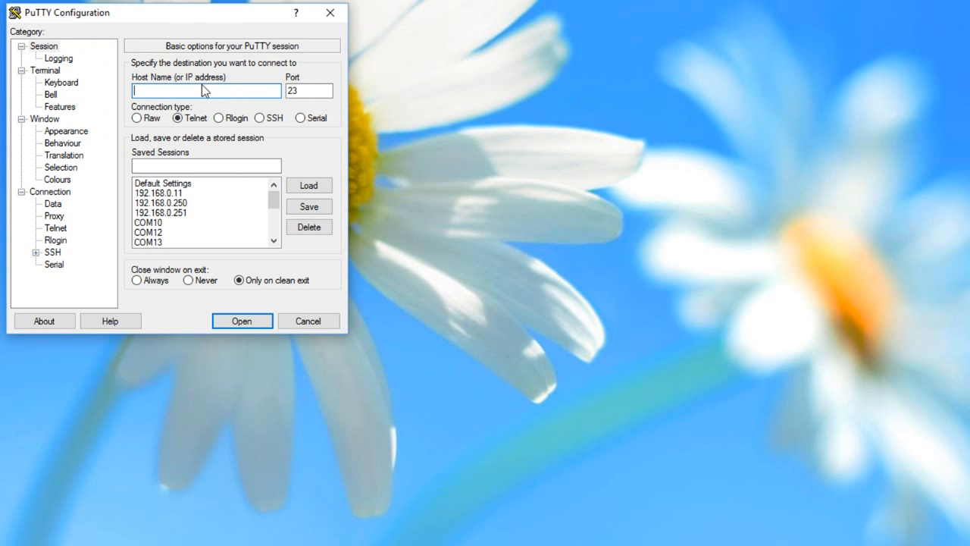
mouse_move(167, 86)
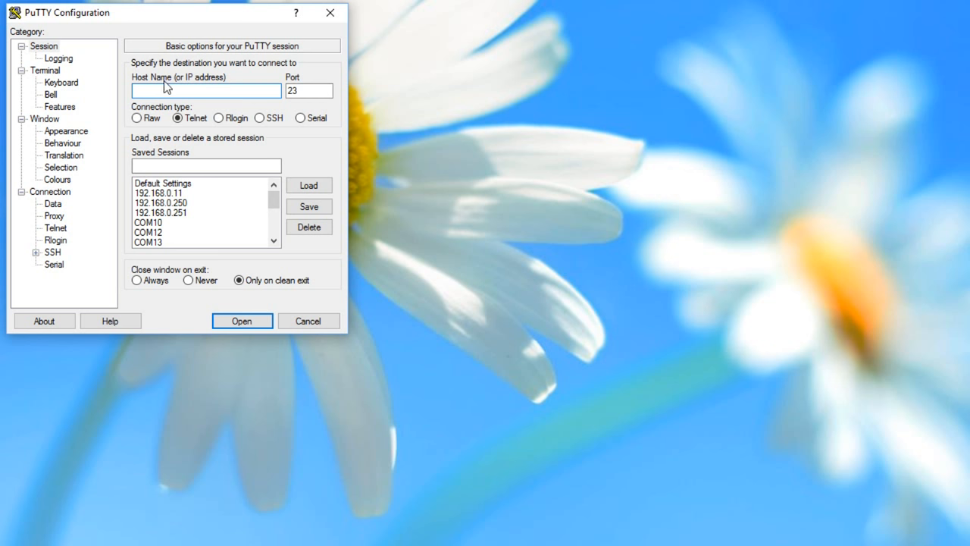
mouse_move(239, 91)
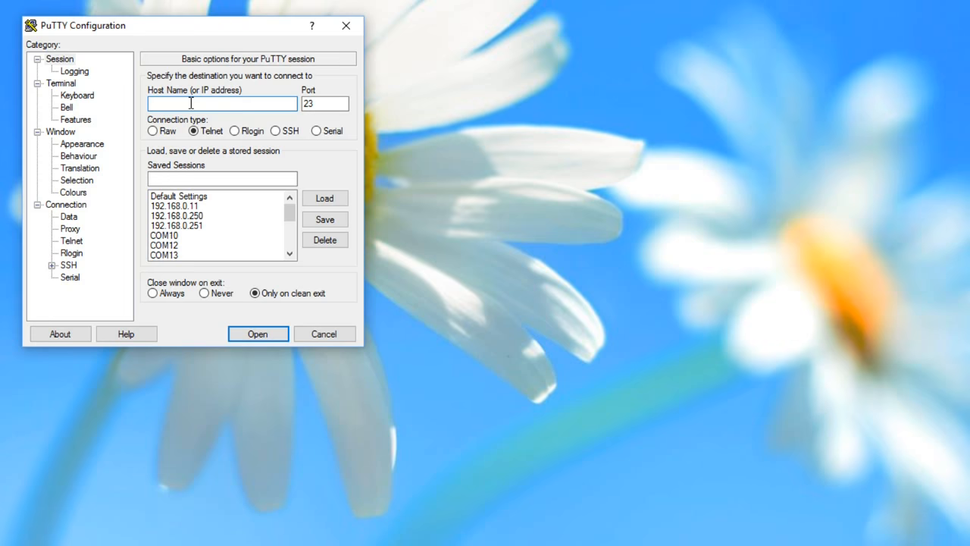
- Connect over Telnet to the board at 192.168.0.177
type("192.168.0.177")
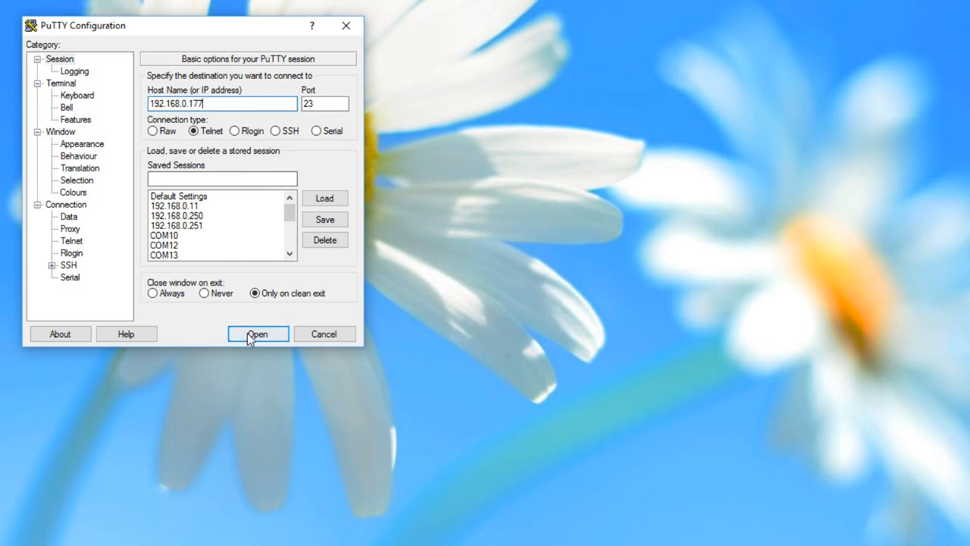
left_click(258, 335)
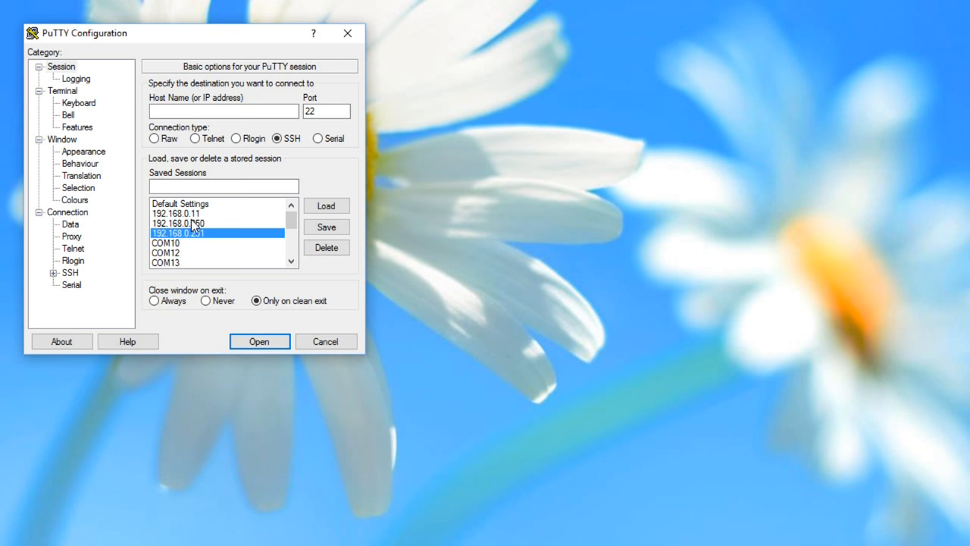
left_click(219, 223)
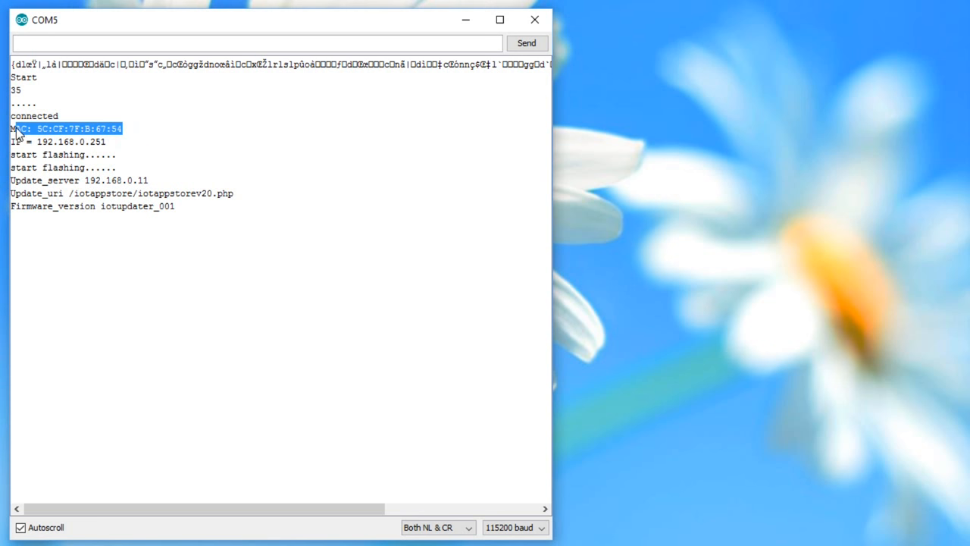
mouse_move(113, 154)
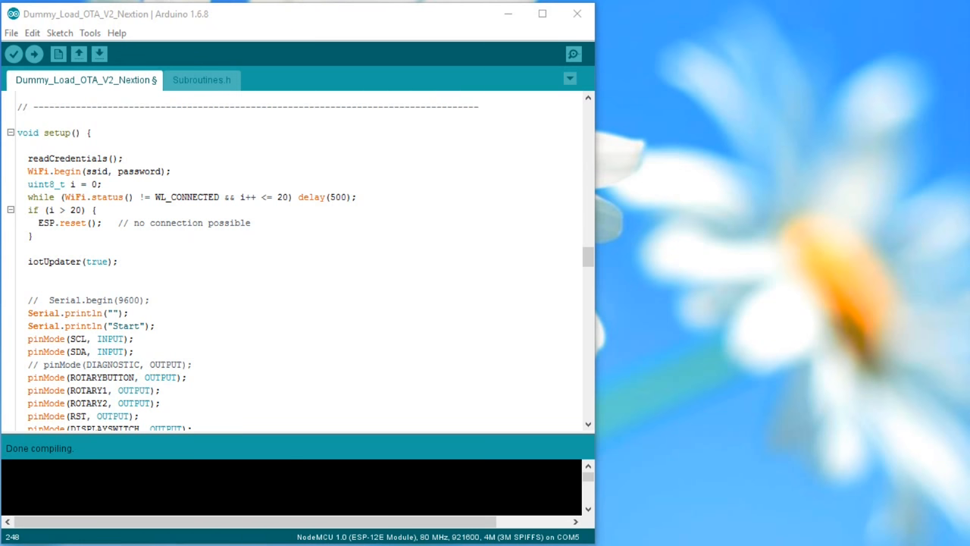
- Review the setup code and compile the sketch to 260,121 bytes of program storage
double_click(64, 133)
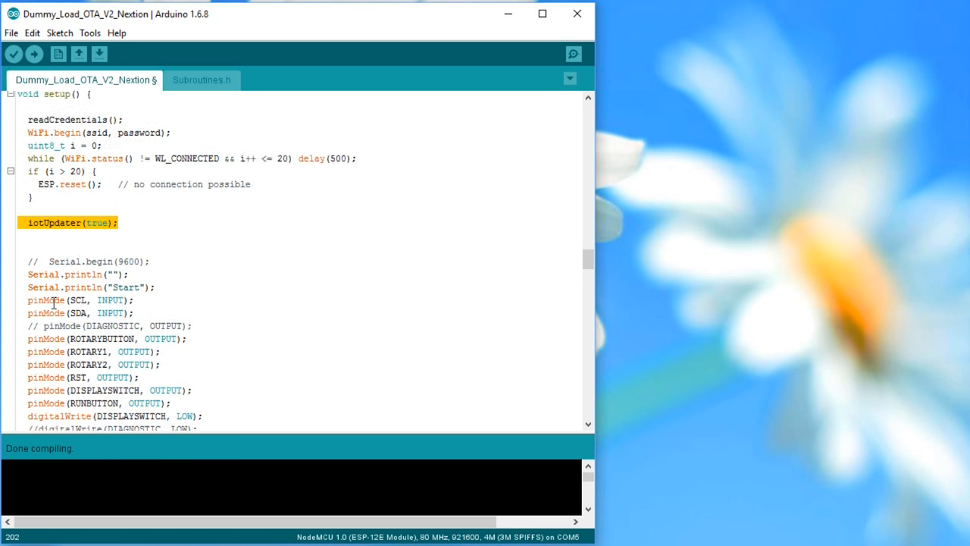
scroll("down", 3)
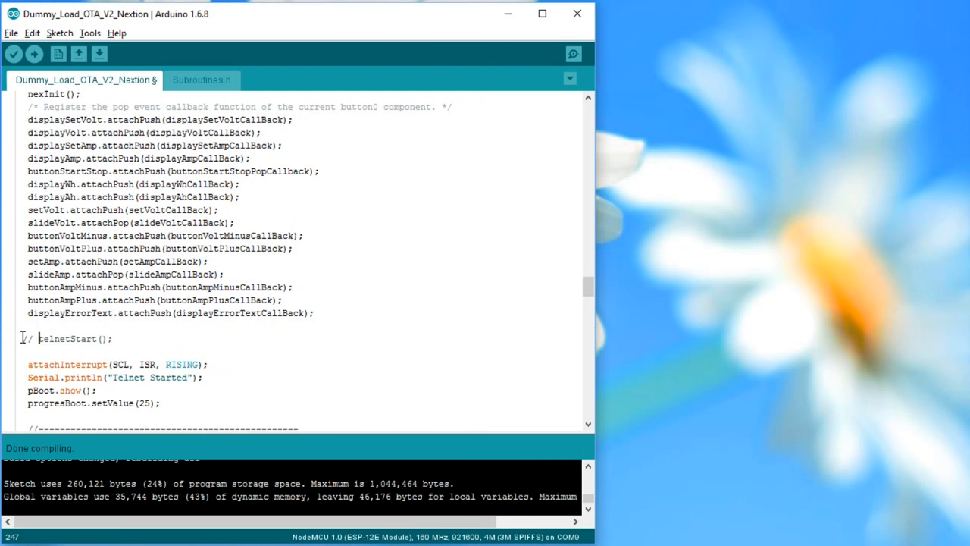
- Export the sketch as a compiled binary into its sketch folder
left_click(60, 33)
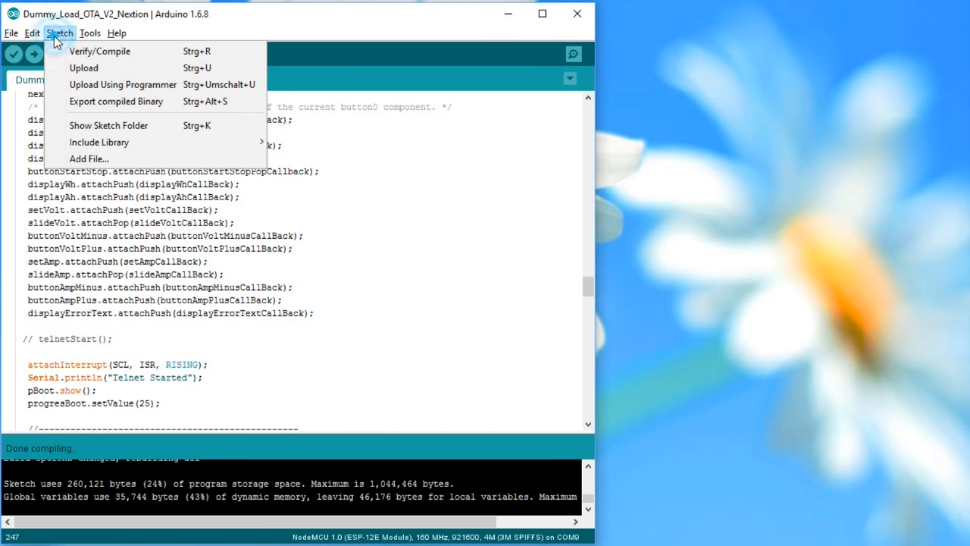
mouse_move(243, 100)
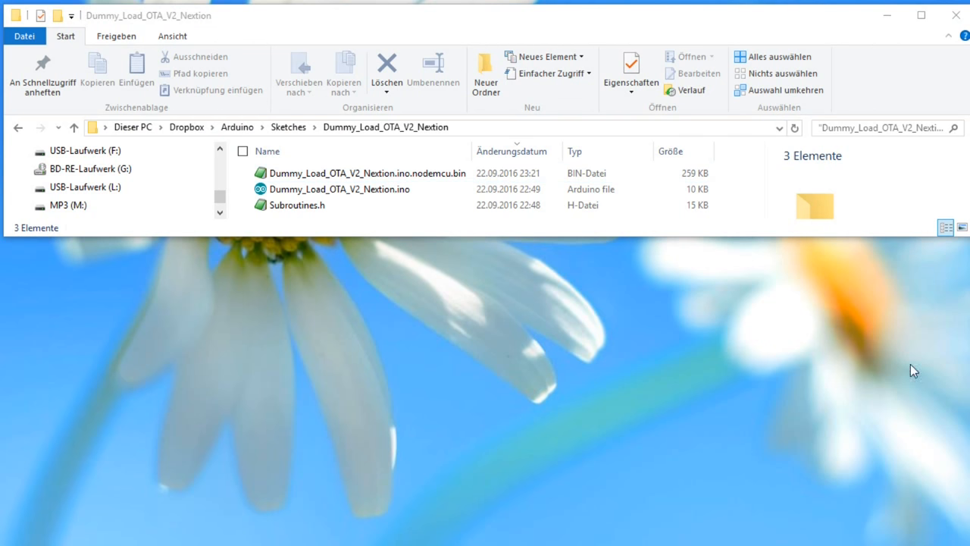
- Show the exported Dummy_Load_OTA_V2_Nextion.ino.nodemcu.bin in the Dropbox sketch folder
left_click(455, 126)
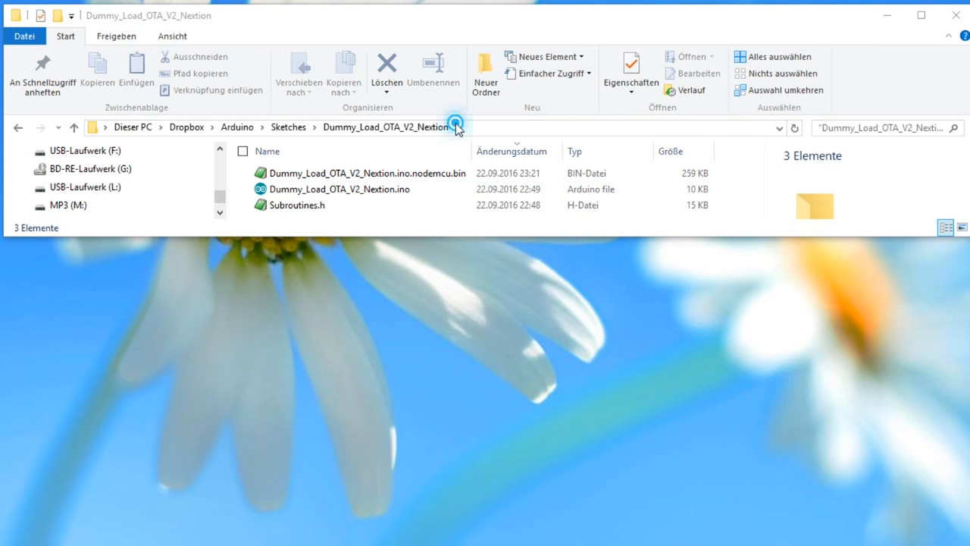
left_click(455, 128)
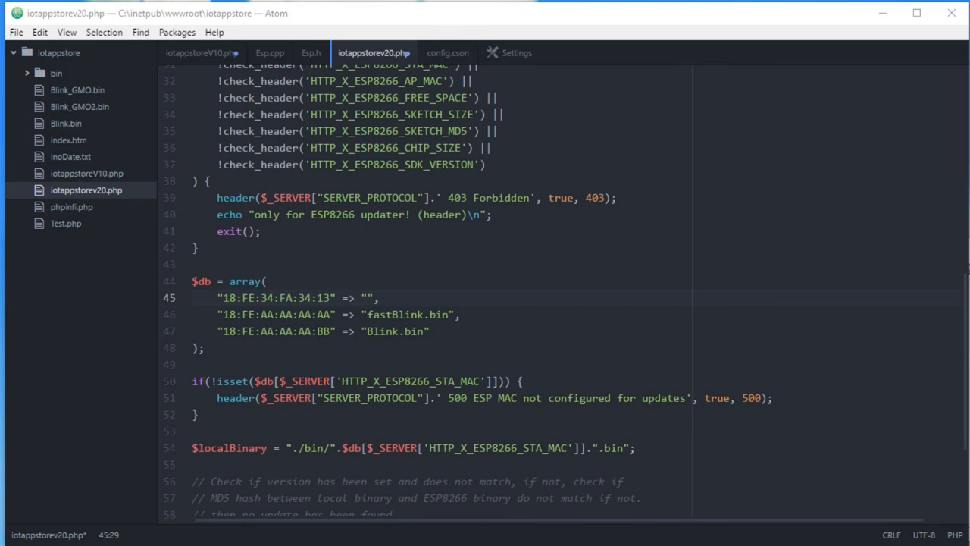
mouse_move(128, 403)
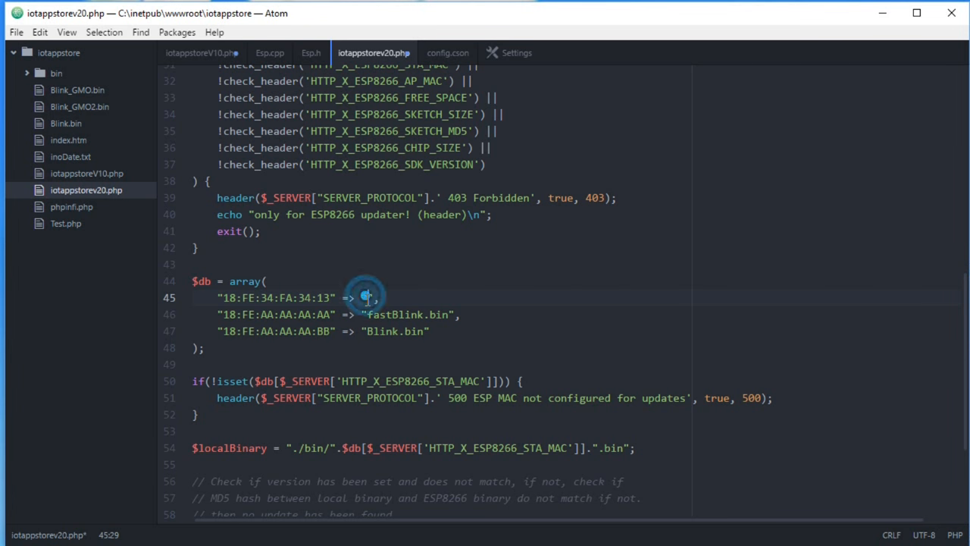
- Enter Dummy_Load_OTA_V2_Nextion.ino.nodemcu for MAC 18:FE:34:FA:34:13 in iotappstorev20.php
type("Dummy_Load_OTA_V2_Nextion.ino.nodemcu")
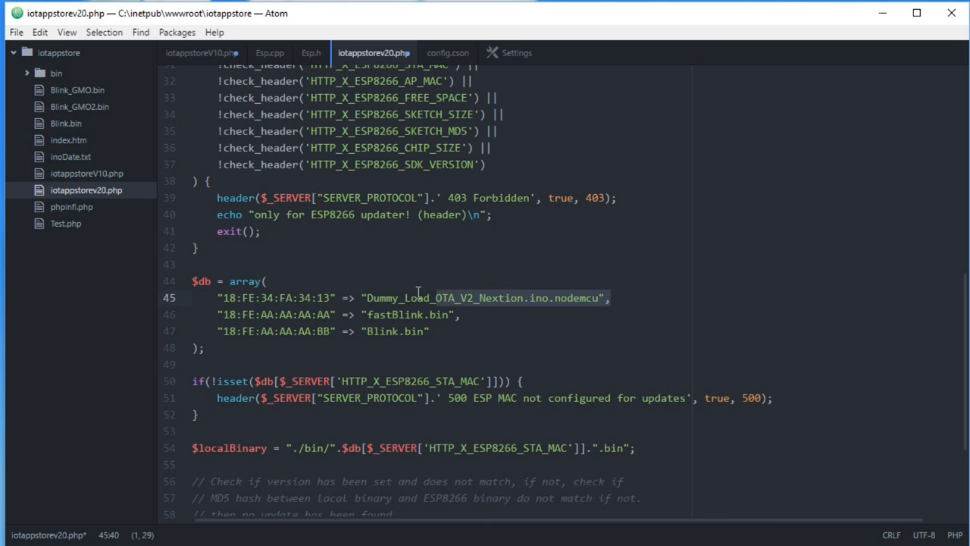
left_click(367, 414)
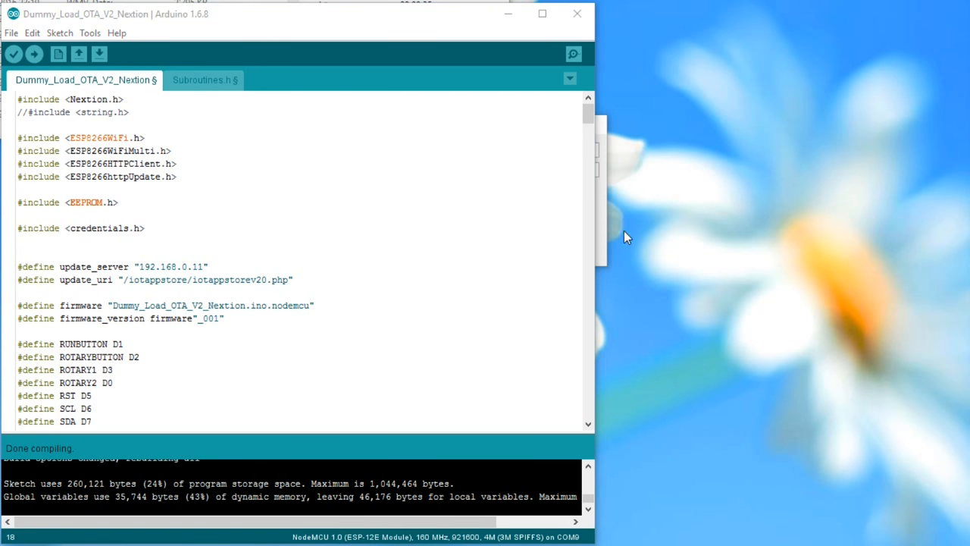
mouse_move(148, 279)
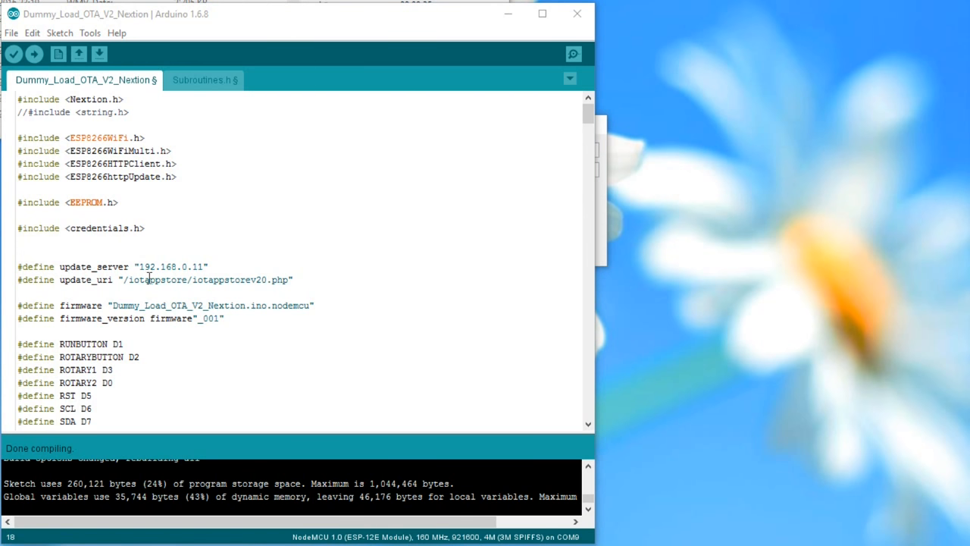
left_click(228, 318)
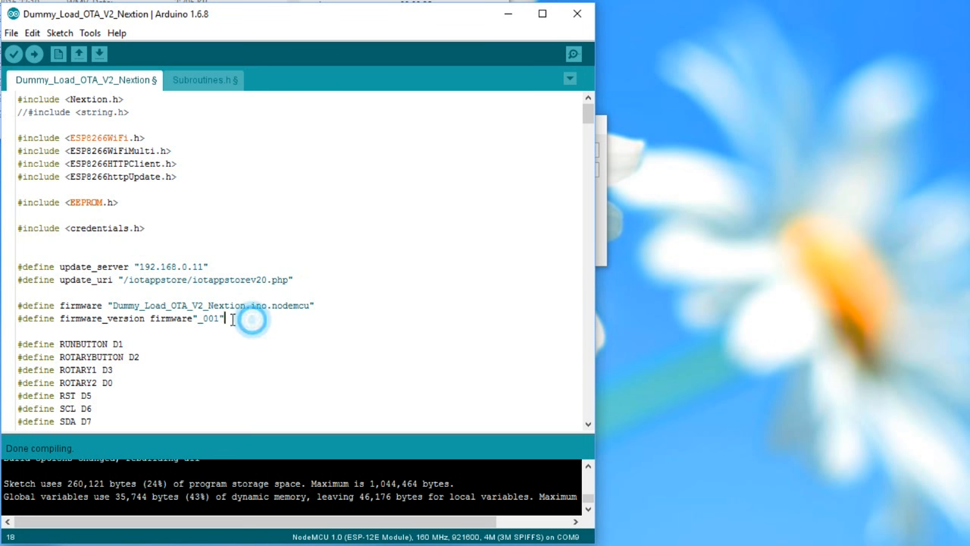
triple_click(121, 318)
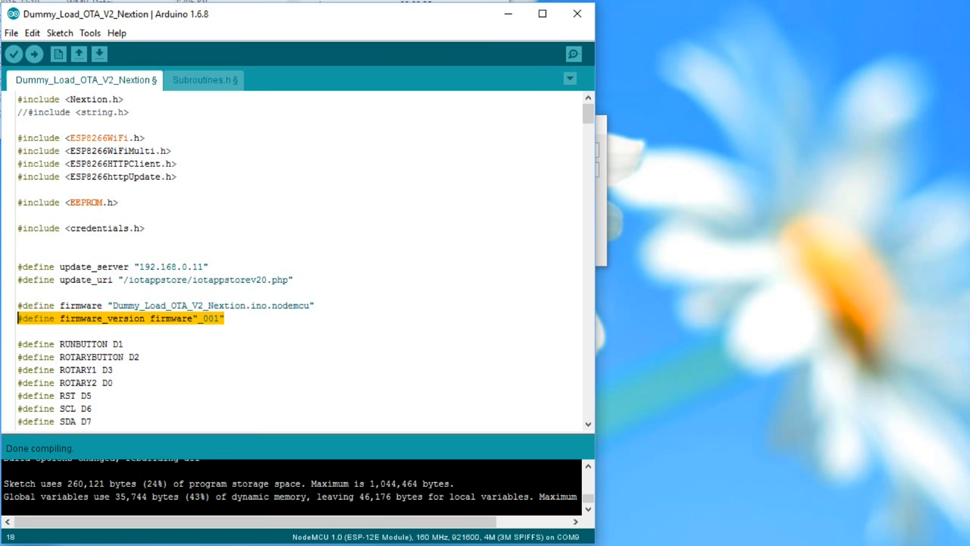
key("Delete")
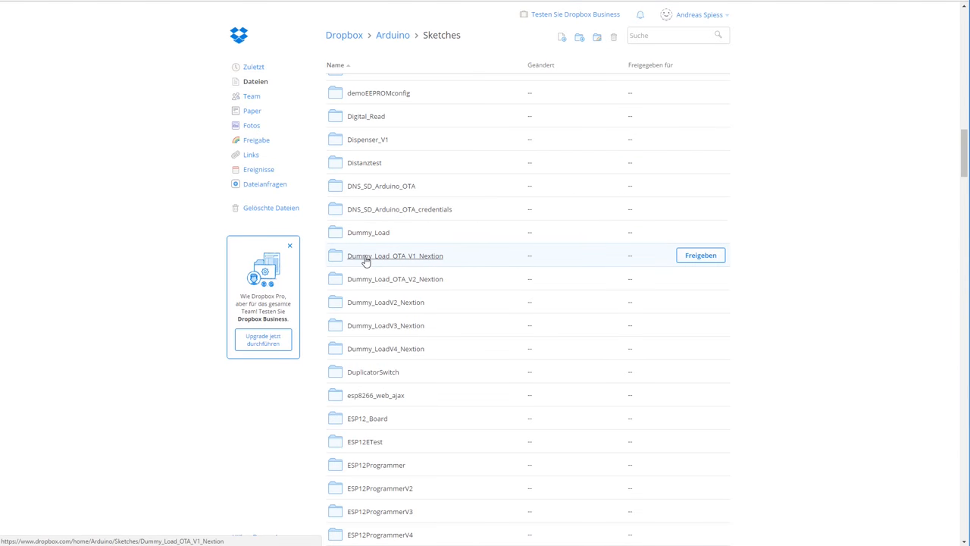
mouse_move(370, 325)
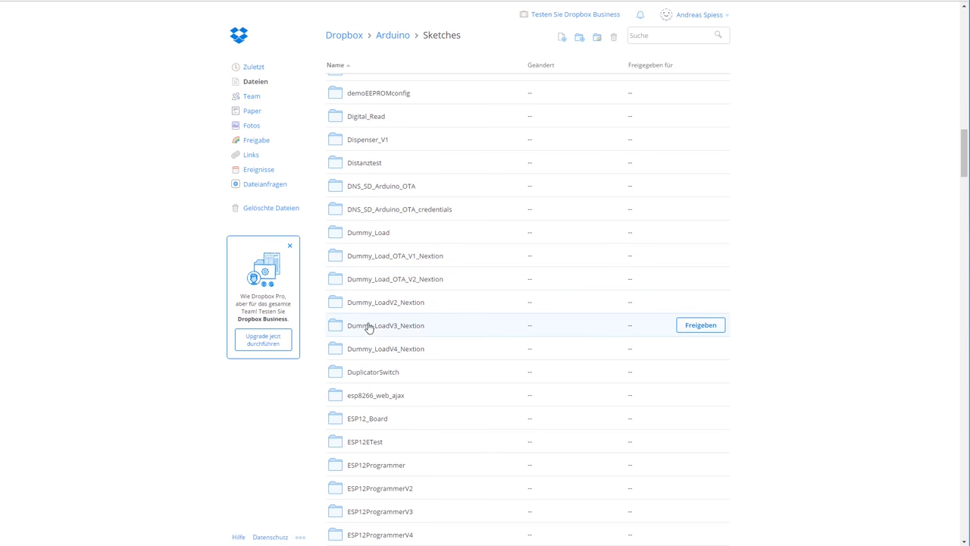
mouse_move(367, 355)
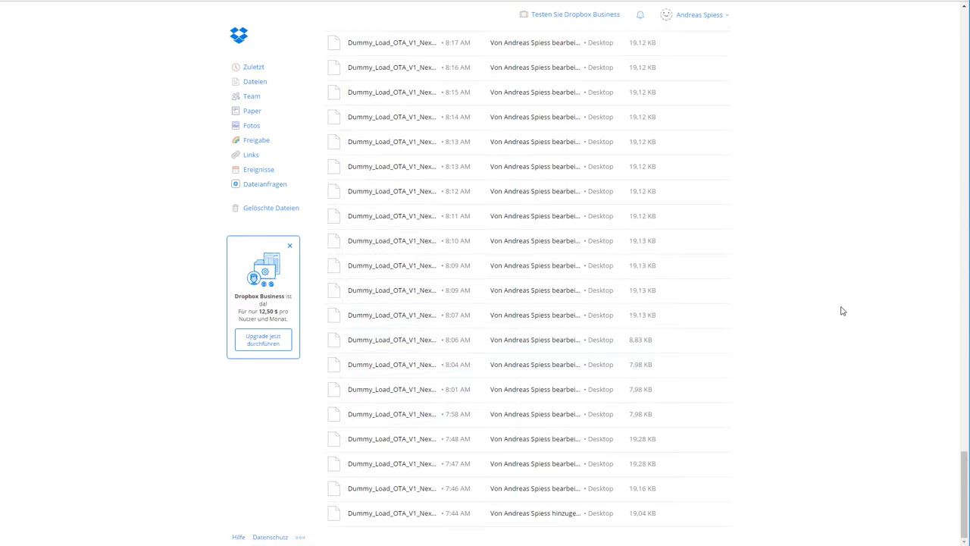
- Scroll through the September 2016 version history of Dummy_Load_OTA_V1_Nextion
scroll("down", 3)
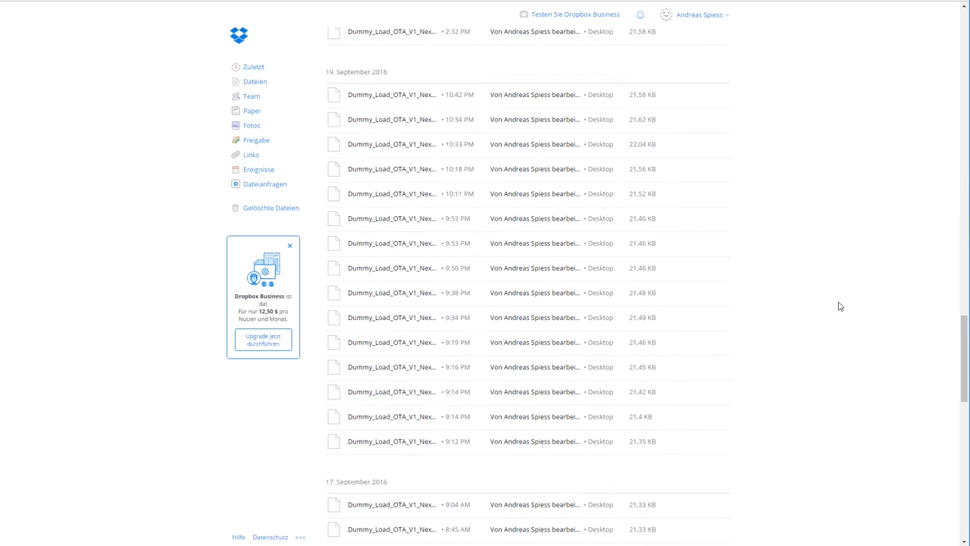
scroll("up", 3)
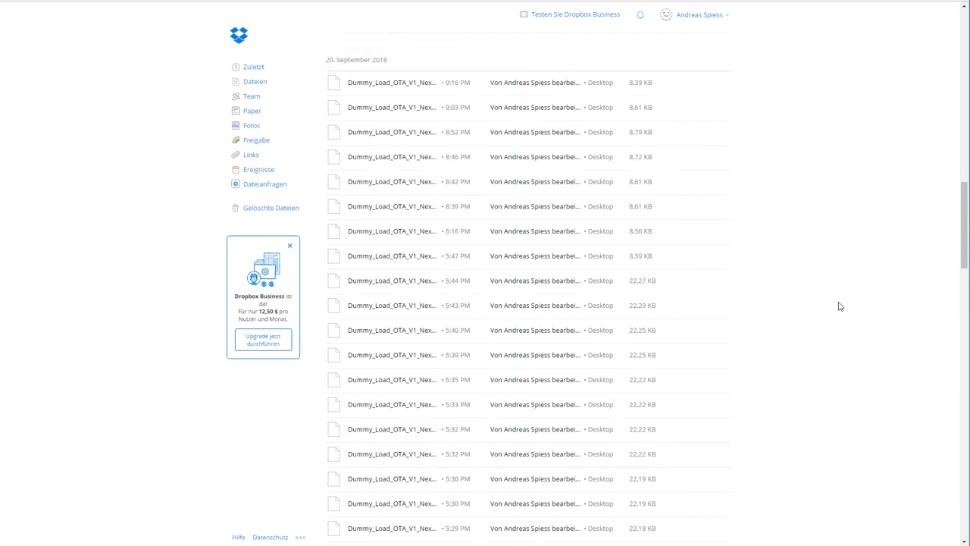